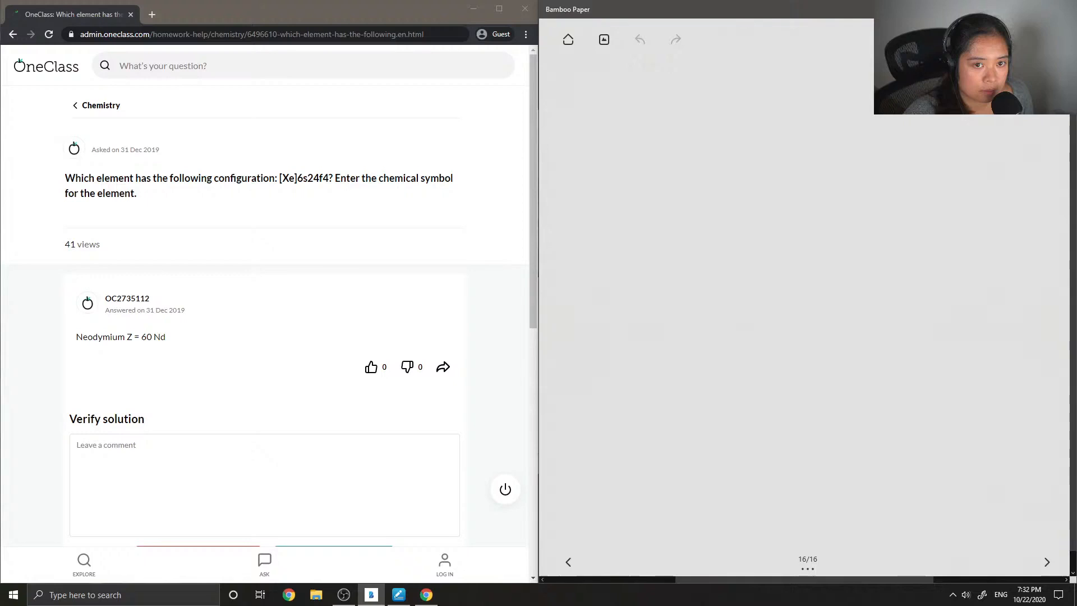
pyautogui.moveTo(666, 158)
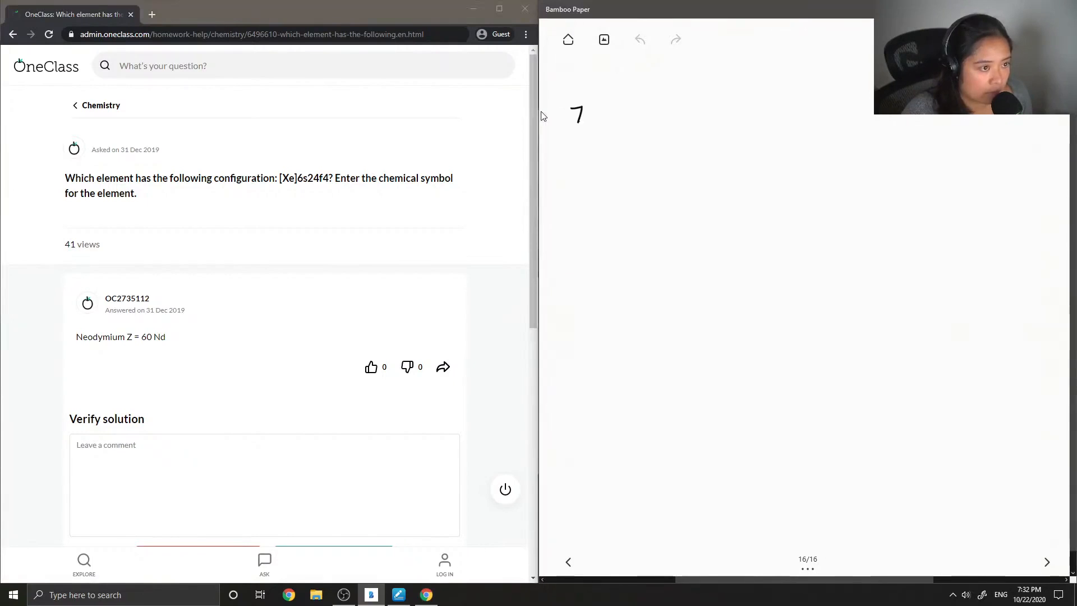
# Handwrite '7.)' followed by the configuration [Xe]6s² 4f⁴ with the pen.
pyautogui.moveTo(586, 103); pyautogui.dragTo(598, 127)
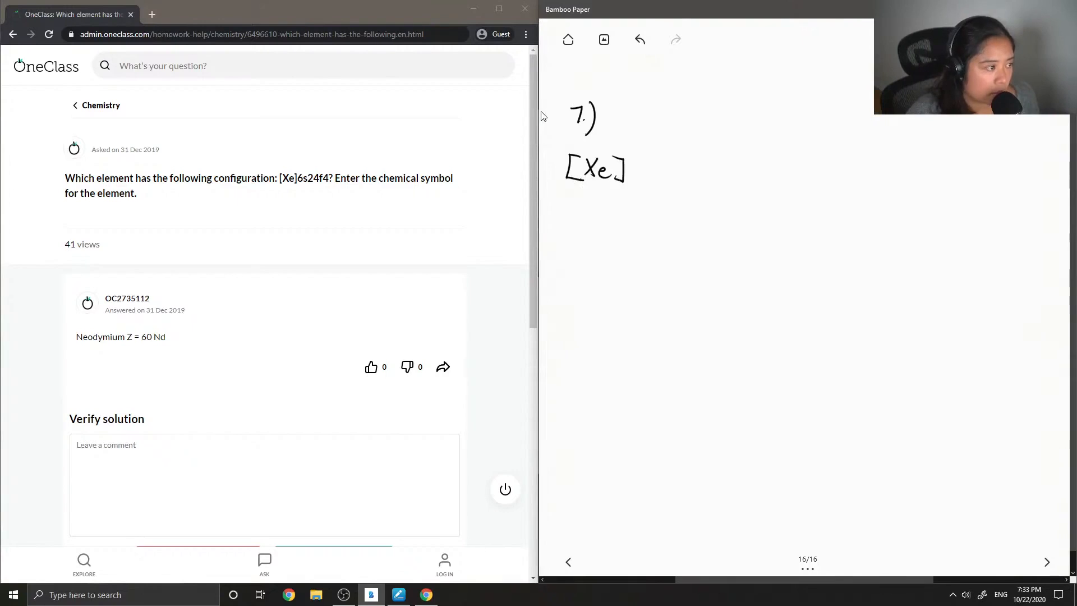
pyautogui.moveTo(634, 171); pyautogui.dragTo(659, 170)
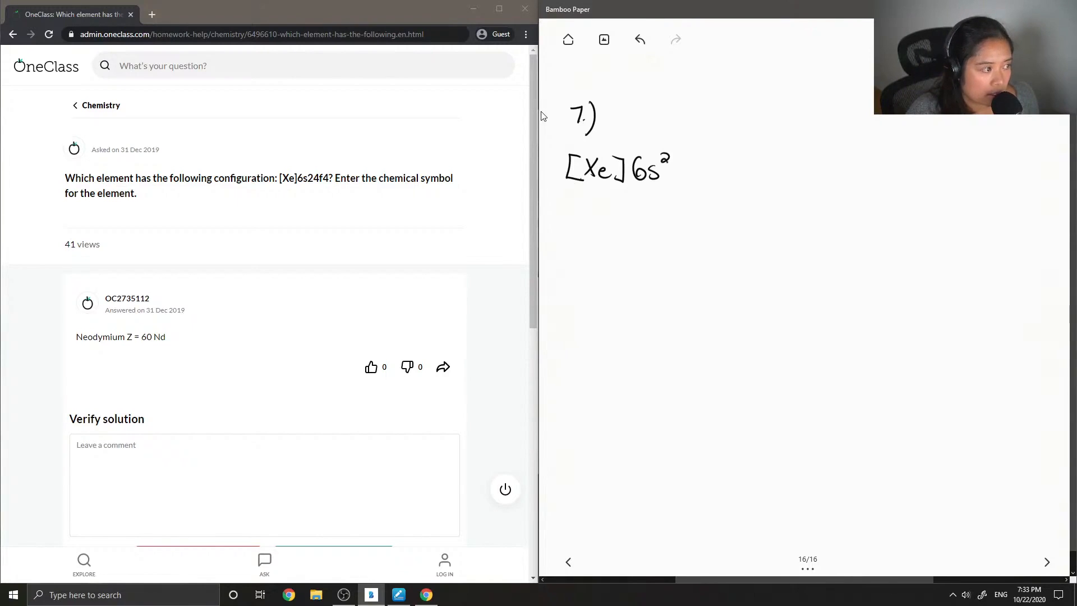
pyautogui.moveTo(676, 151); pyautogui.dragTo(687, 181)
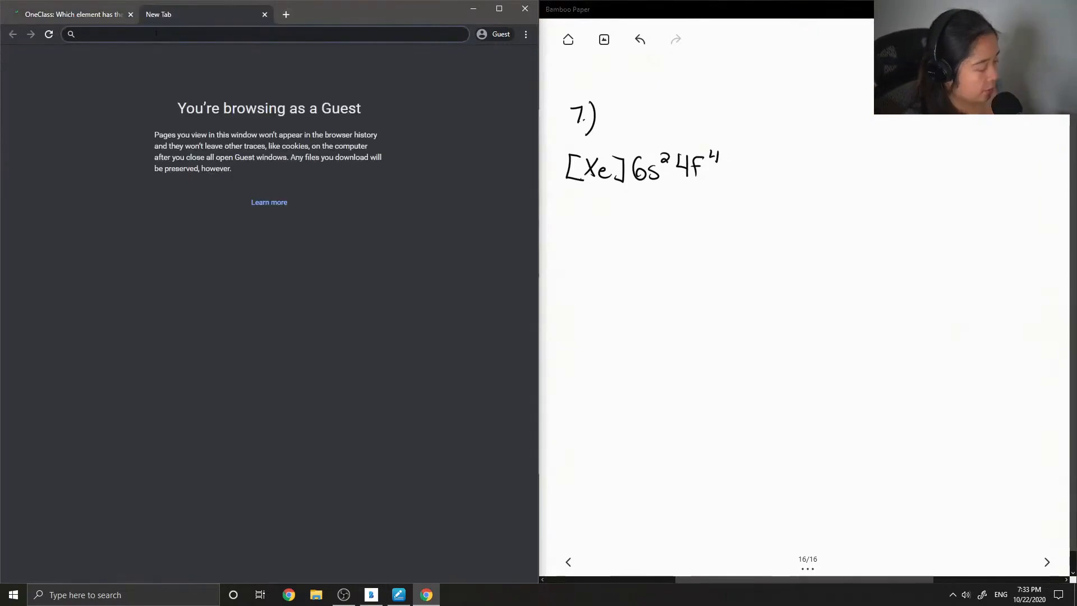
# Search Google for 'periodic table' and enlarge a printable periodic table in image results.
pyautogui.write('periodic')
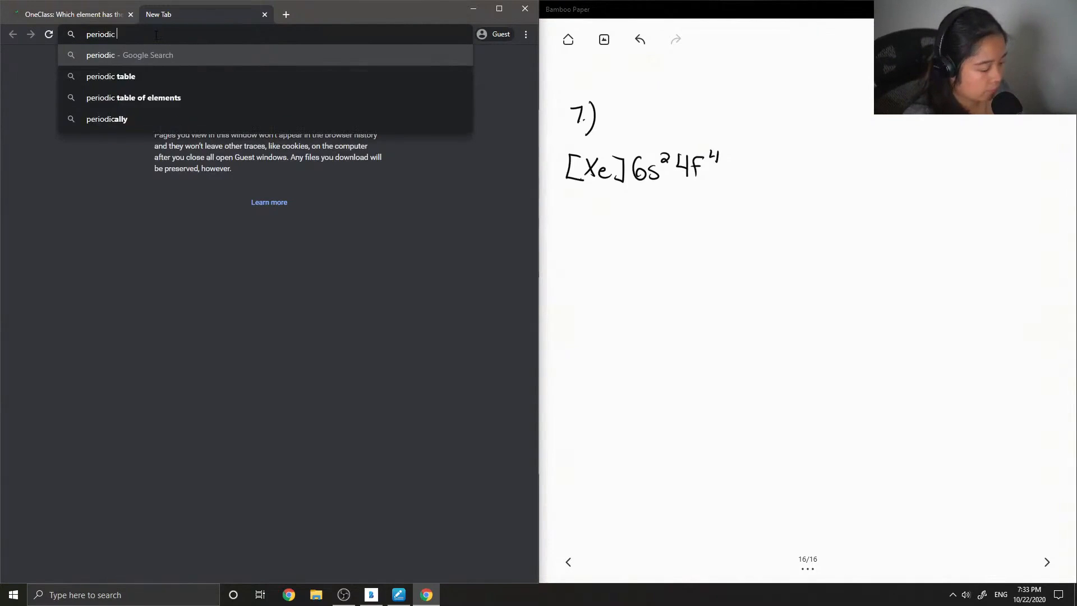
pyautogui.click(111, 77)
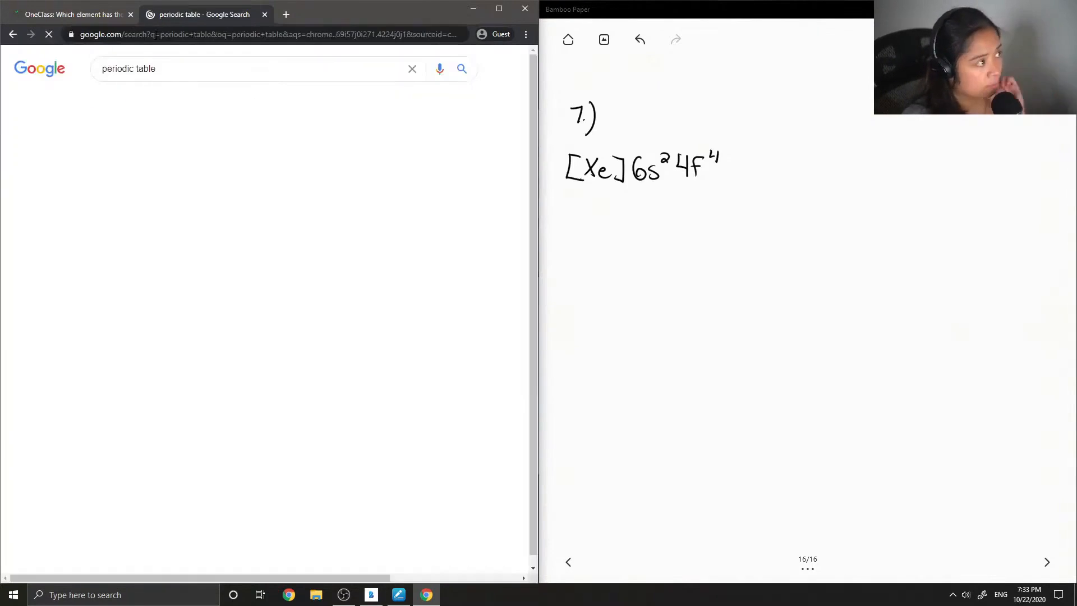
pyautogui.click(149, 100)
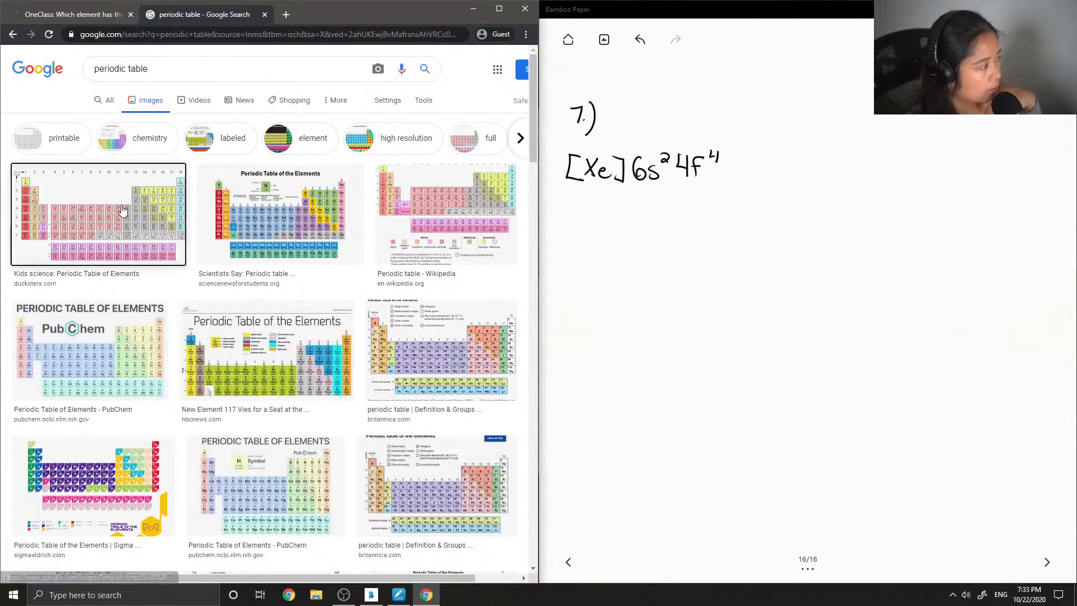
pyautogui.click(99, 213)
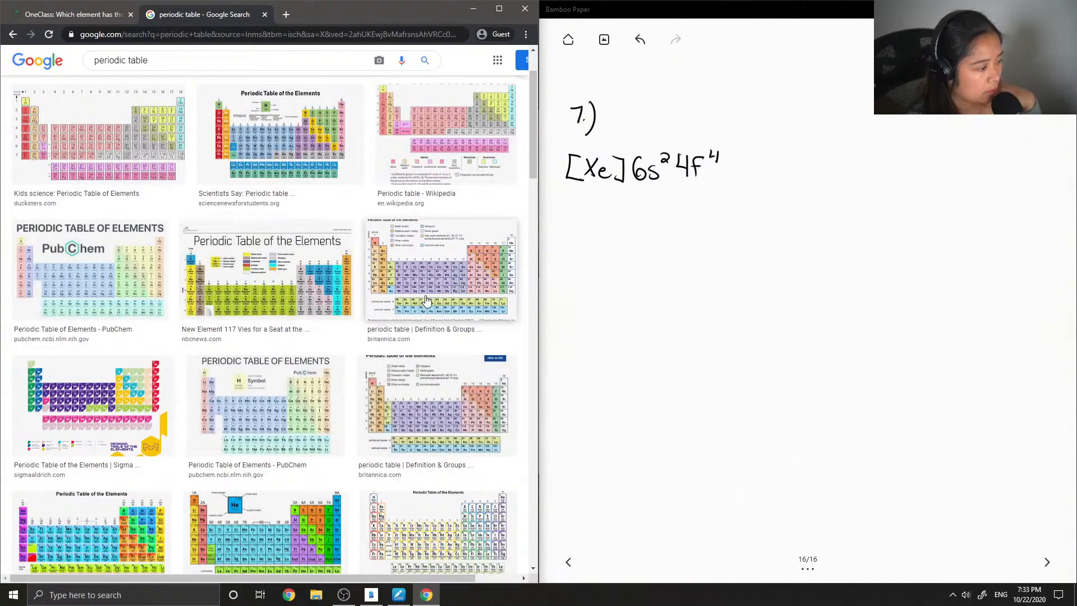
pyautogui.scroll(-3)
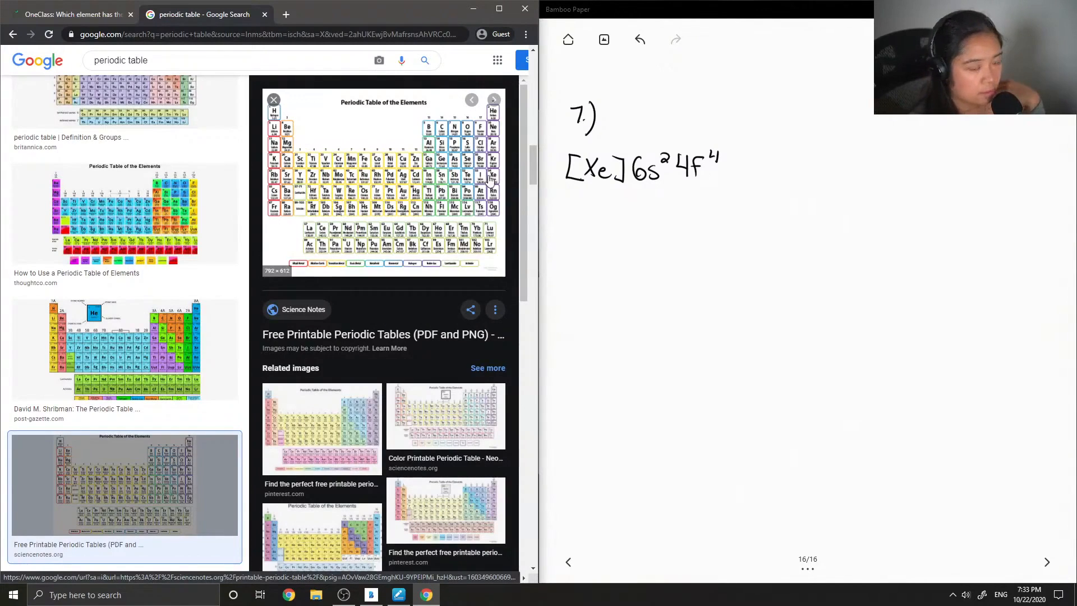
pyautogui.moveTo(484, 181)
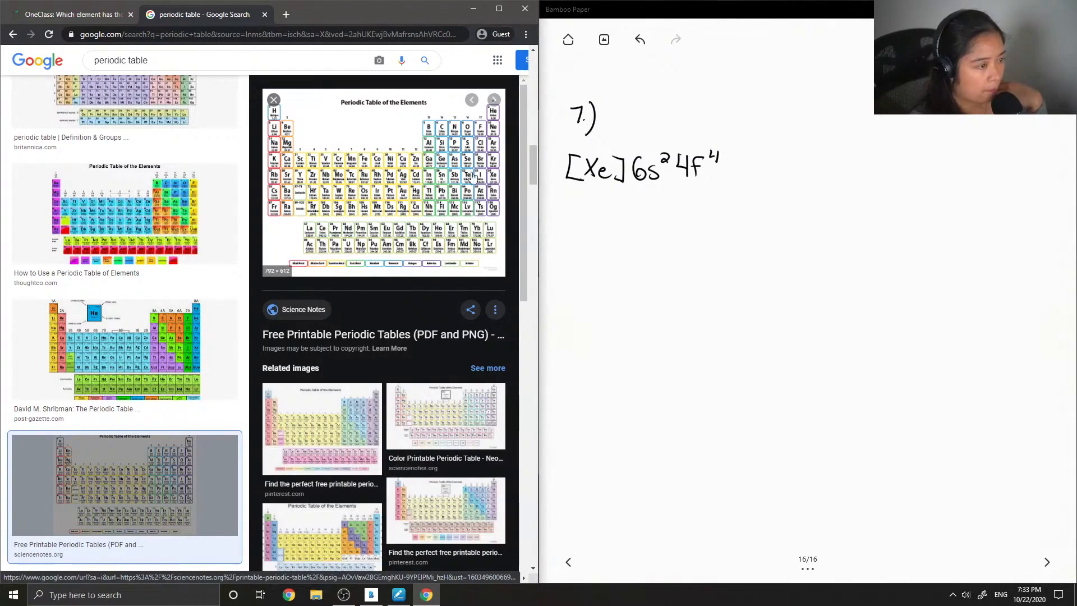
pyautogui.moveTo(274, 197)
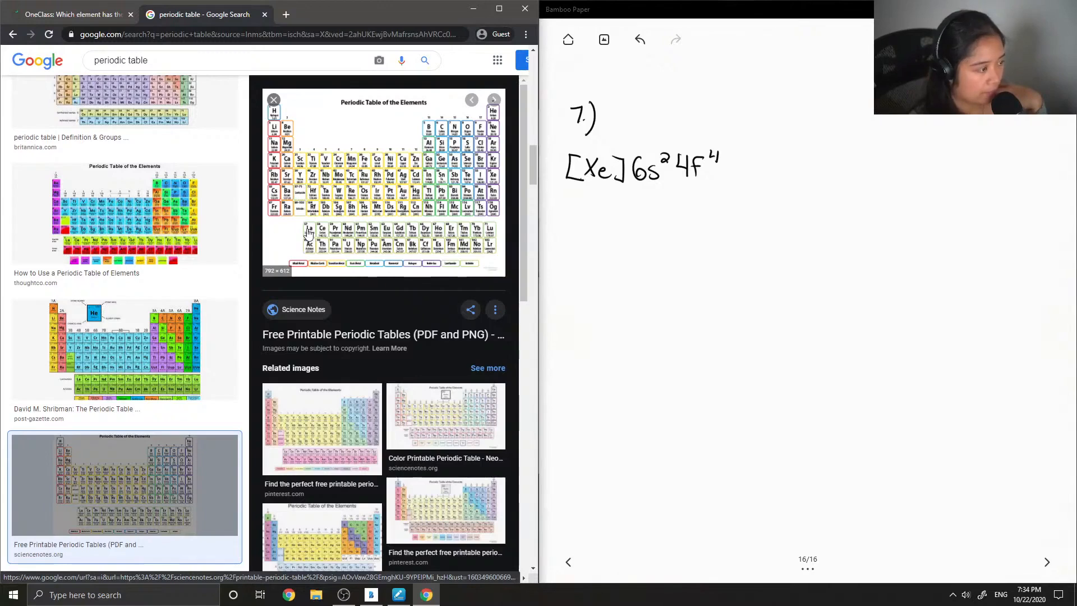
pyautogui.moveTo(309, 234)
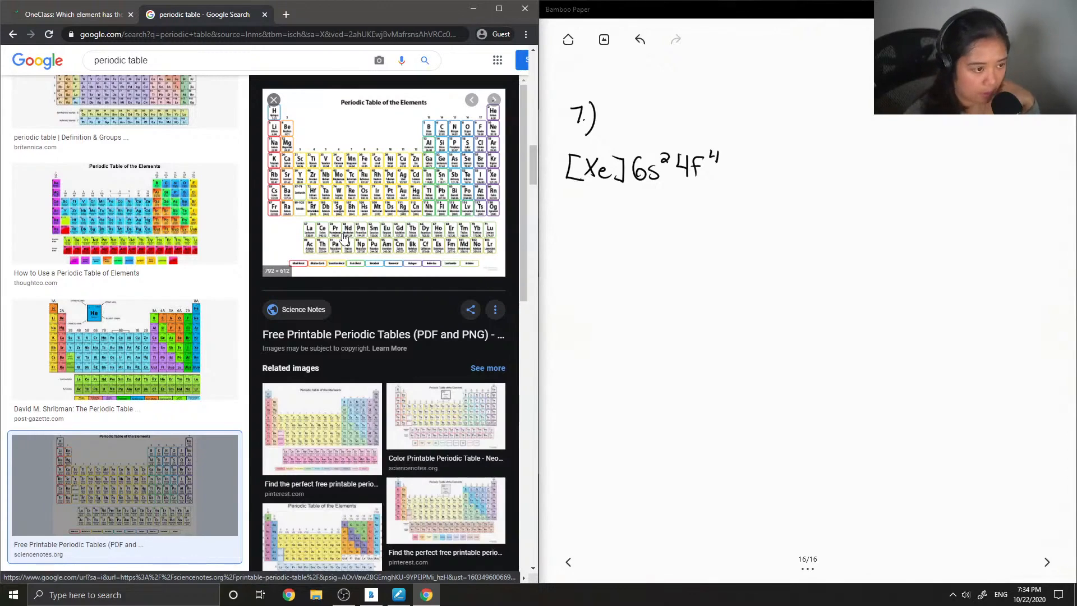
pyautogui.moveTo(614, 213)
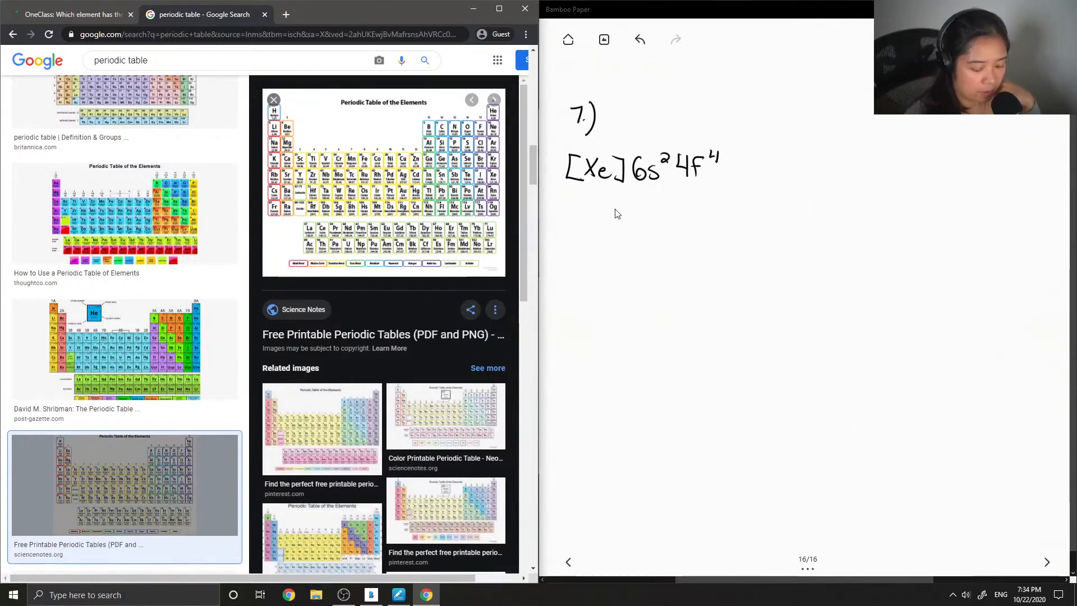
# Draw an arrow under the configuration, then return to the OneClass question page.
pyautogui.moveTo(647, 192); pyautogui.dragTo(644, 219)
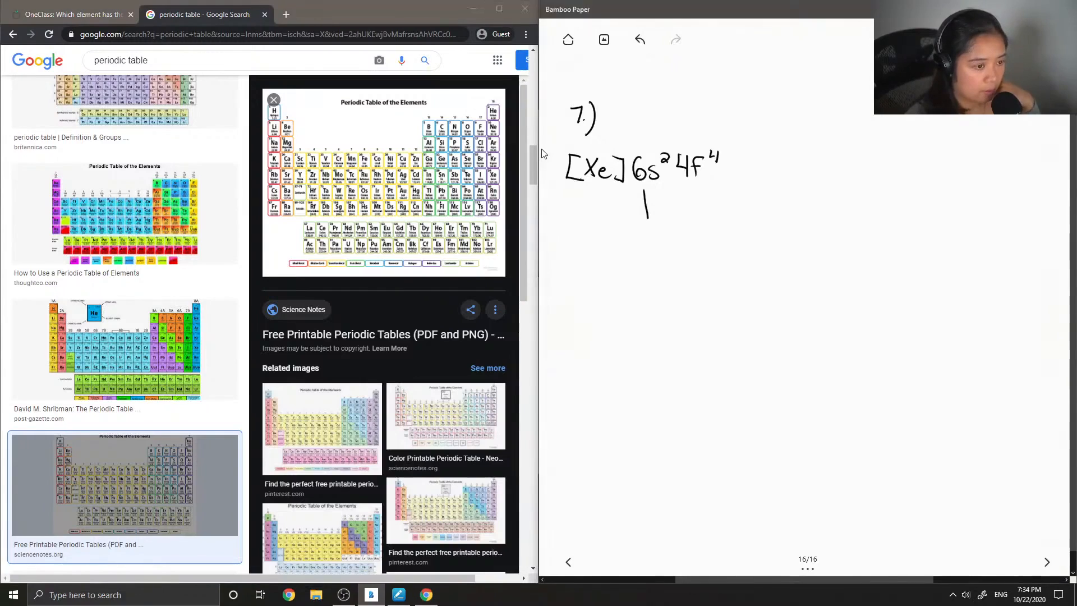
pyautogui.moveTo(646, 195); pyautogui.dragTo(673, 217)
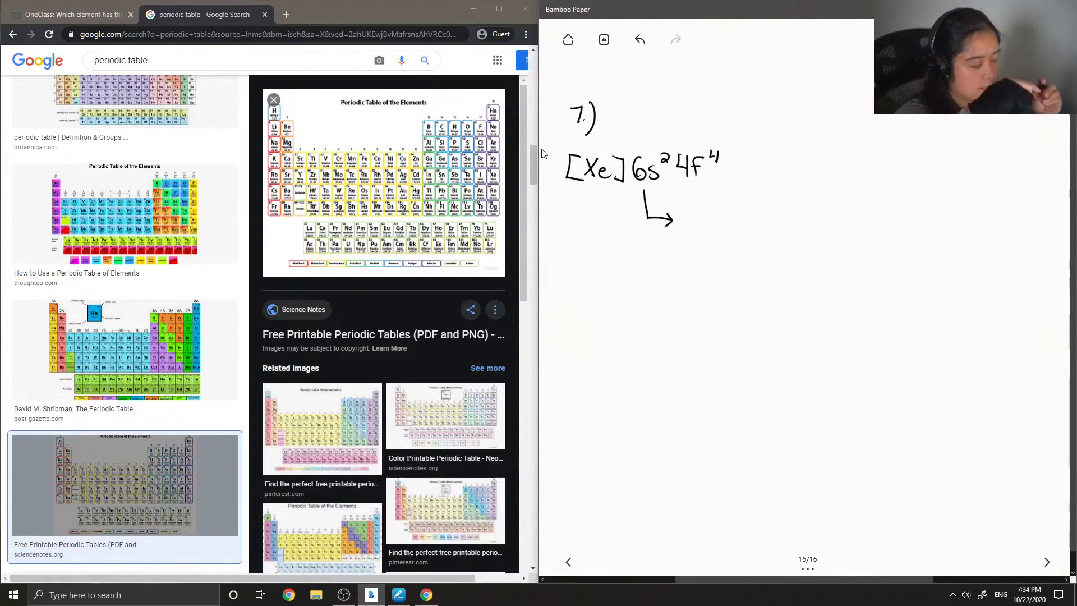
pyautogui.click(72, 13)
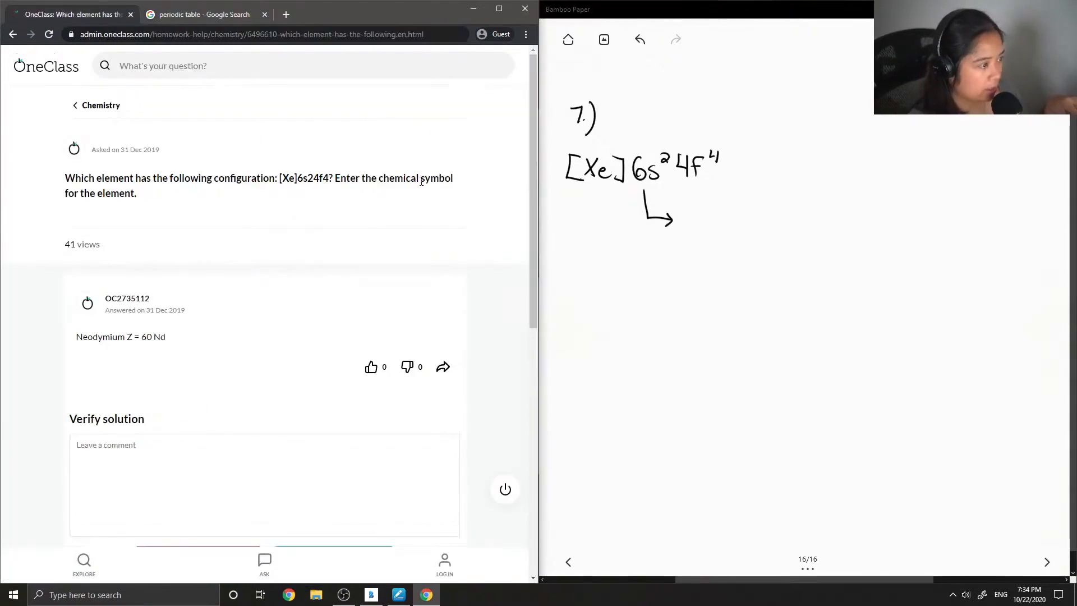
pyautogui.moveTo(542, 72)
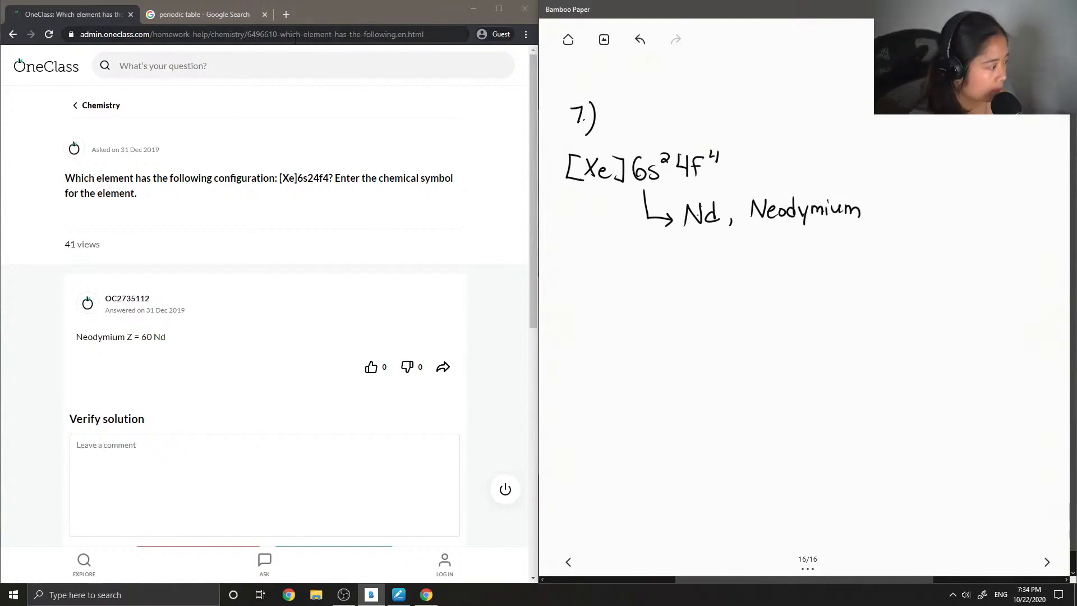
pyautogui.scroll(-3)
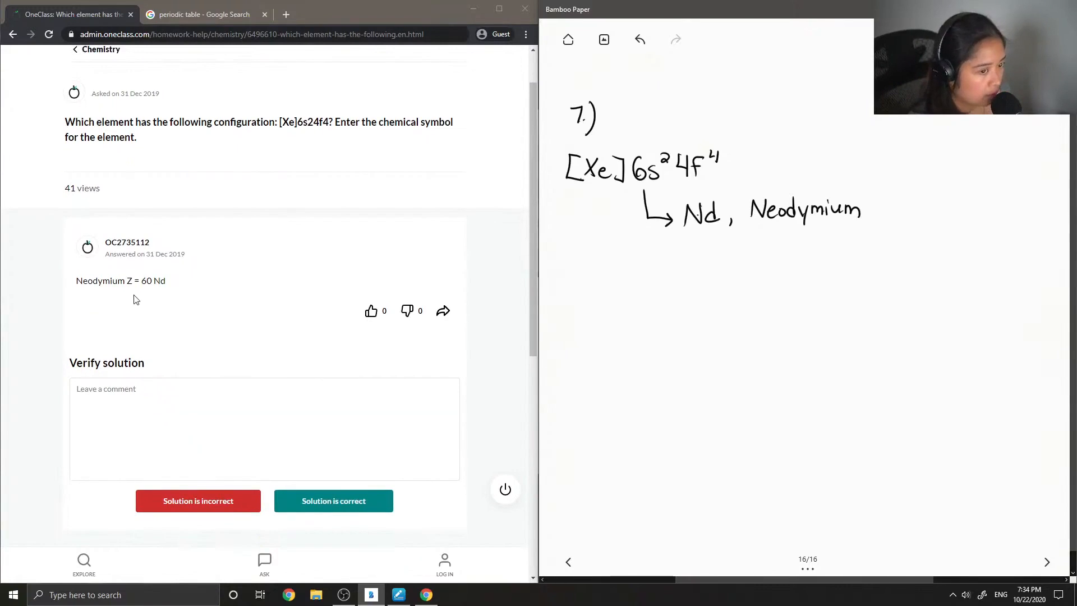
# Start a verification comment reading 'Correct! Neodymium (' under the answer.
pyautogui.click(185, 407)
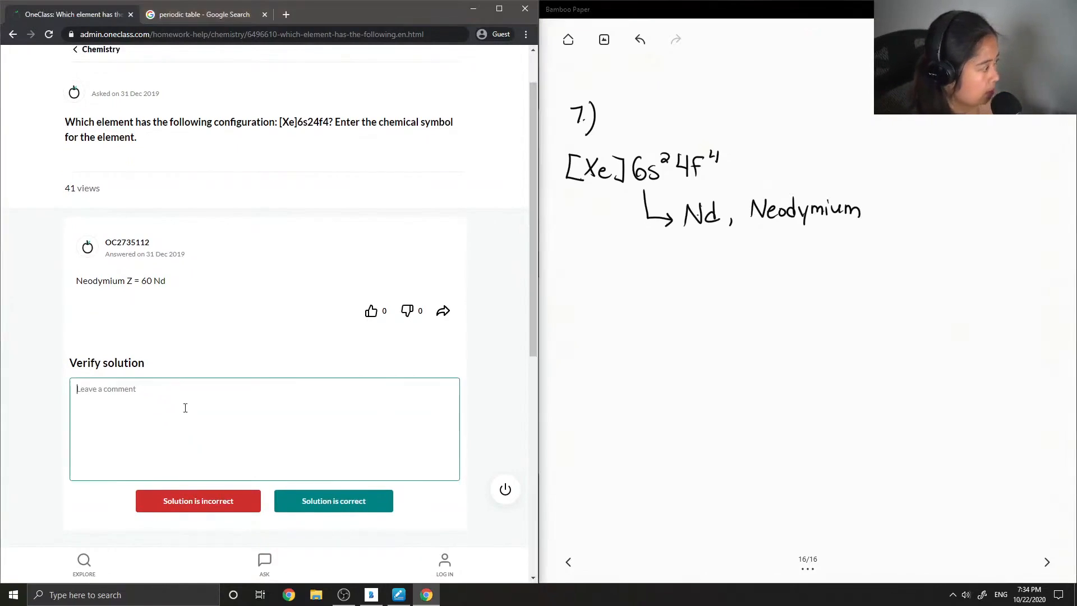
pyautogui.write('Co')
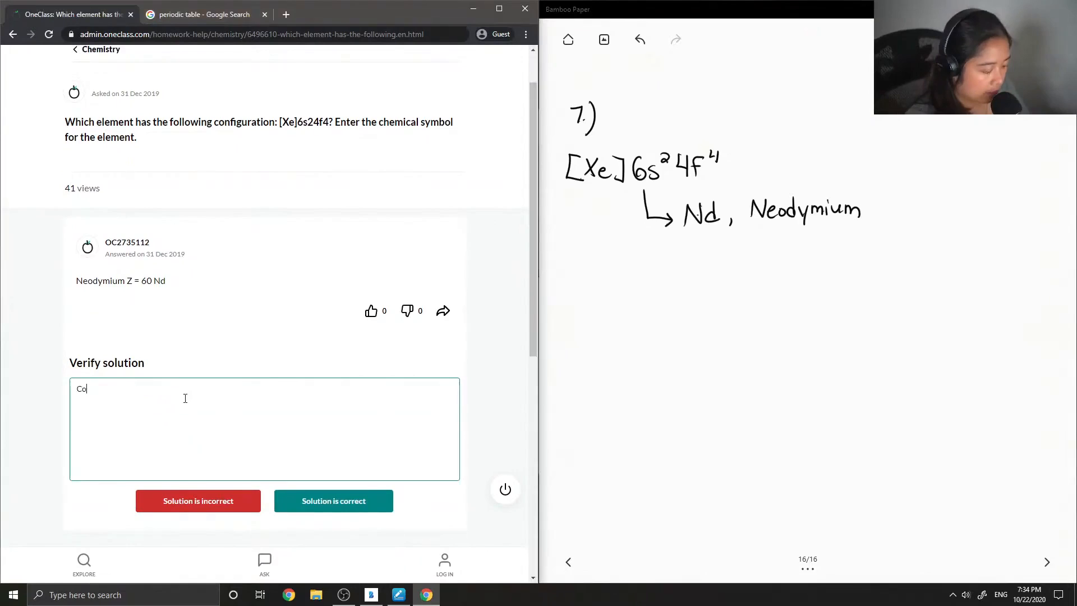
pyautogui.write('Correct!')
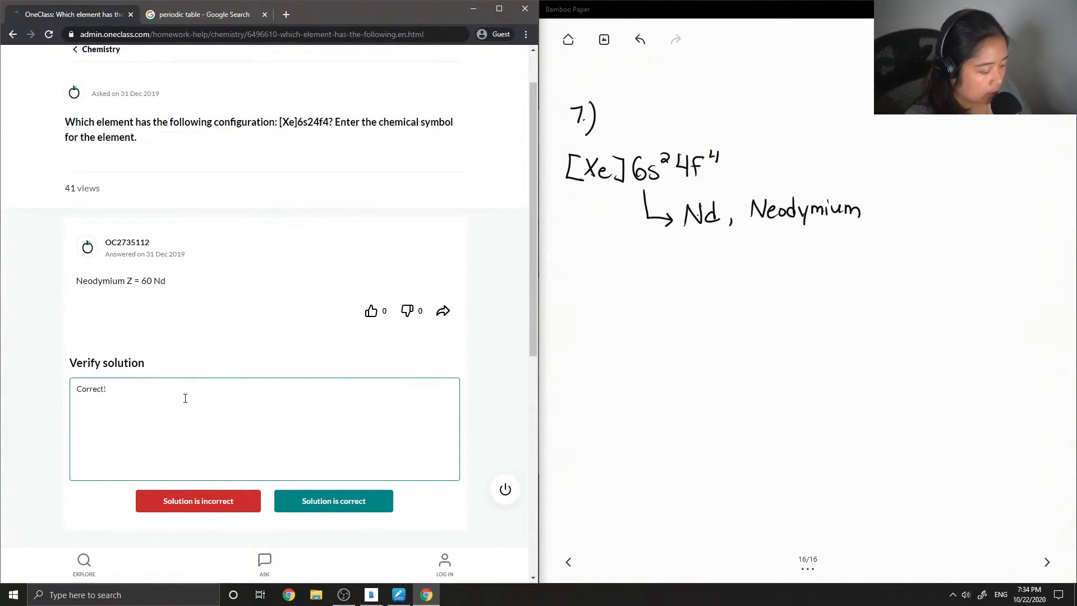
pyautogui.write('Neodymium')
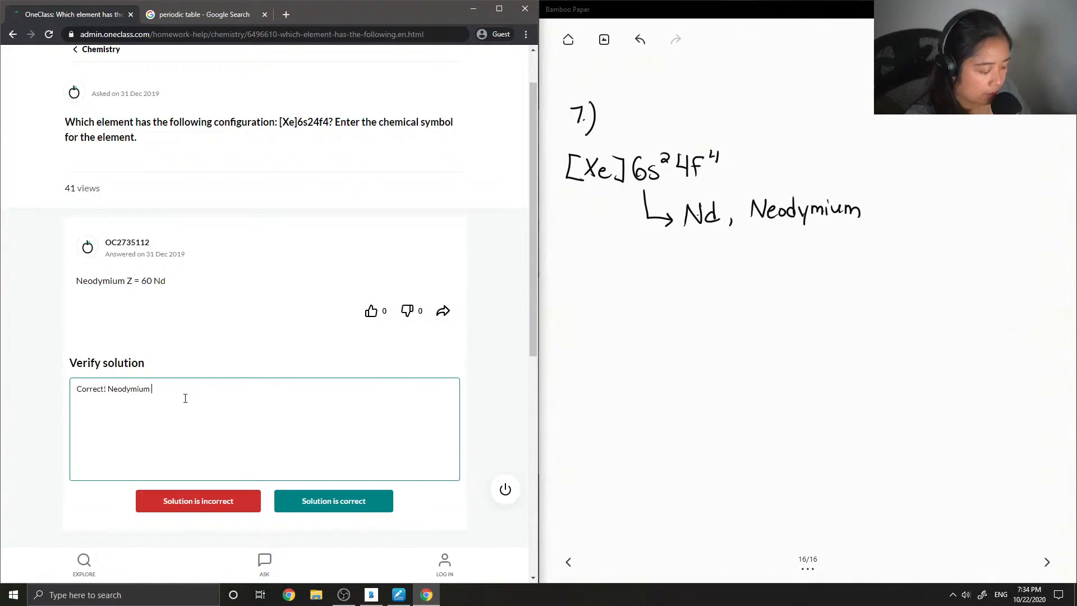
pyautogui.write('(')
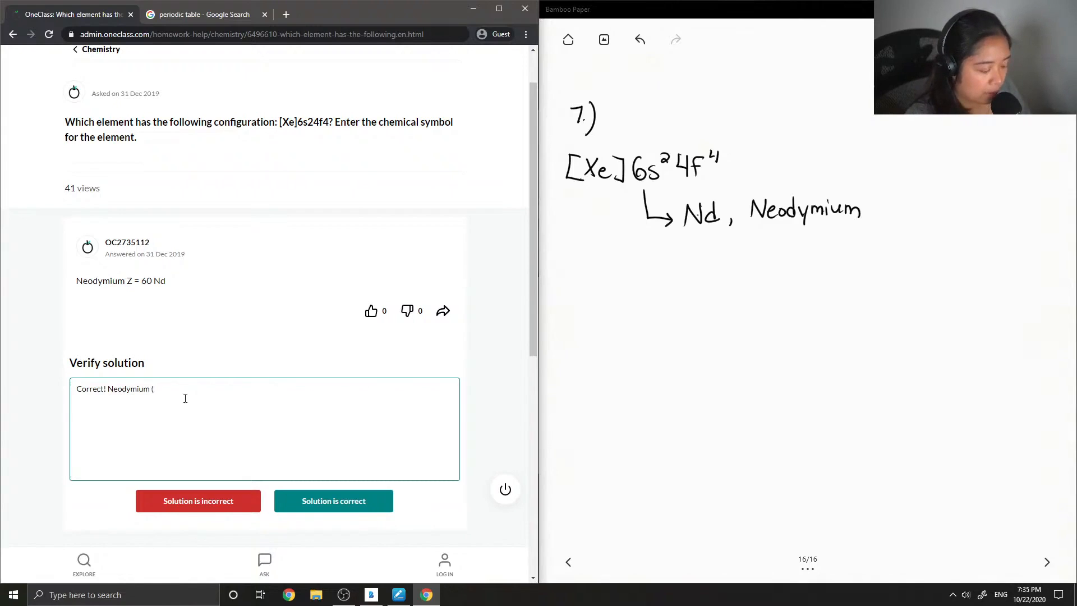